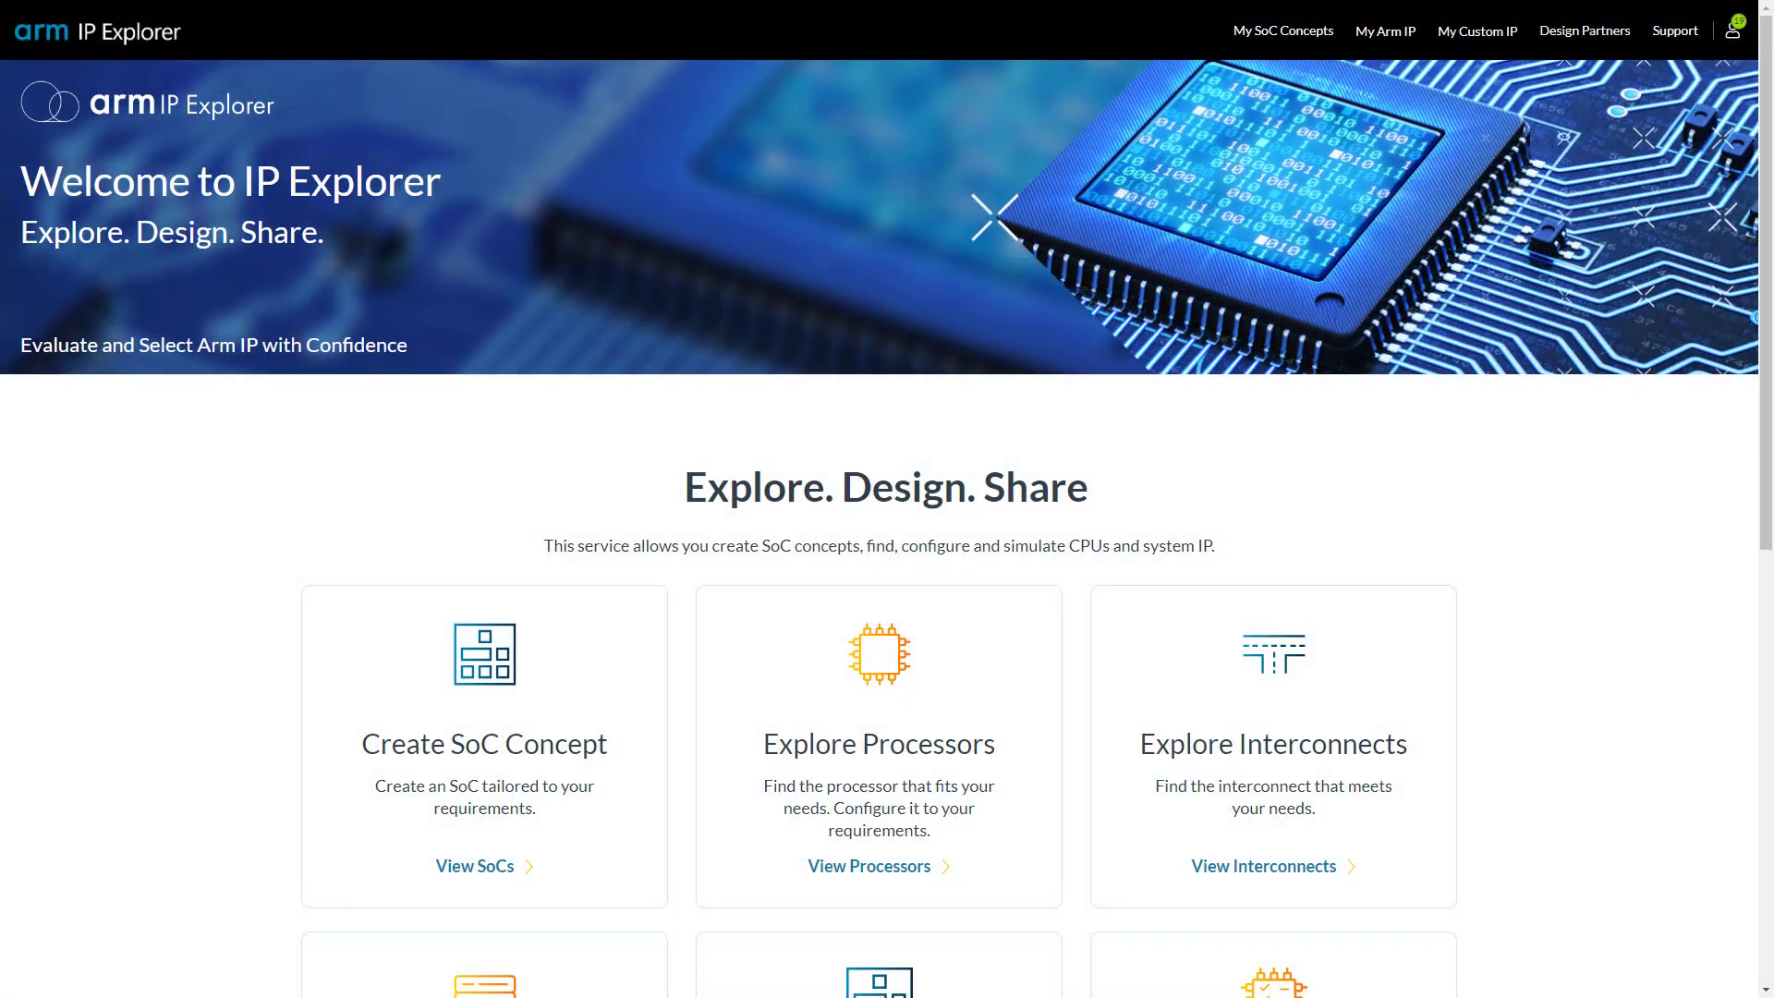
{"action": "mouse_move", "coordinate": [211, 494]}
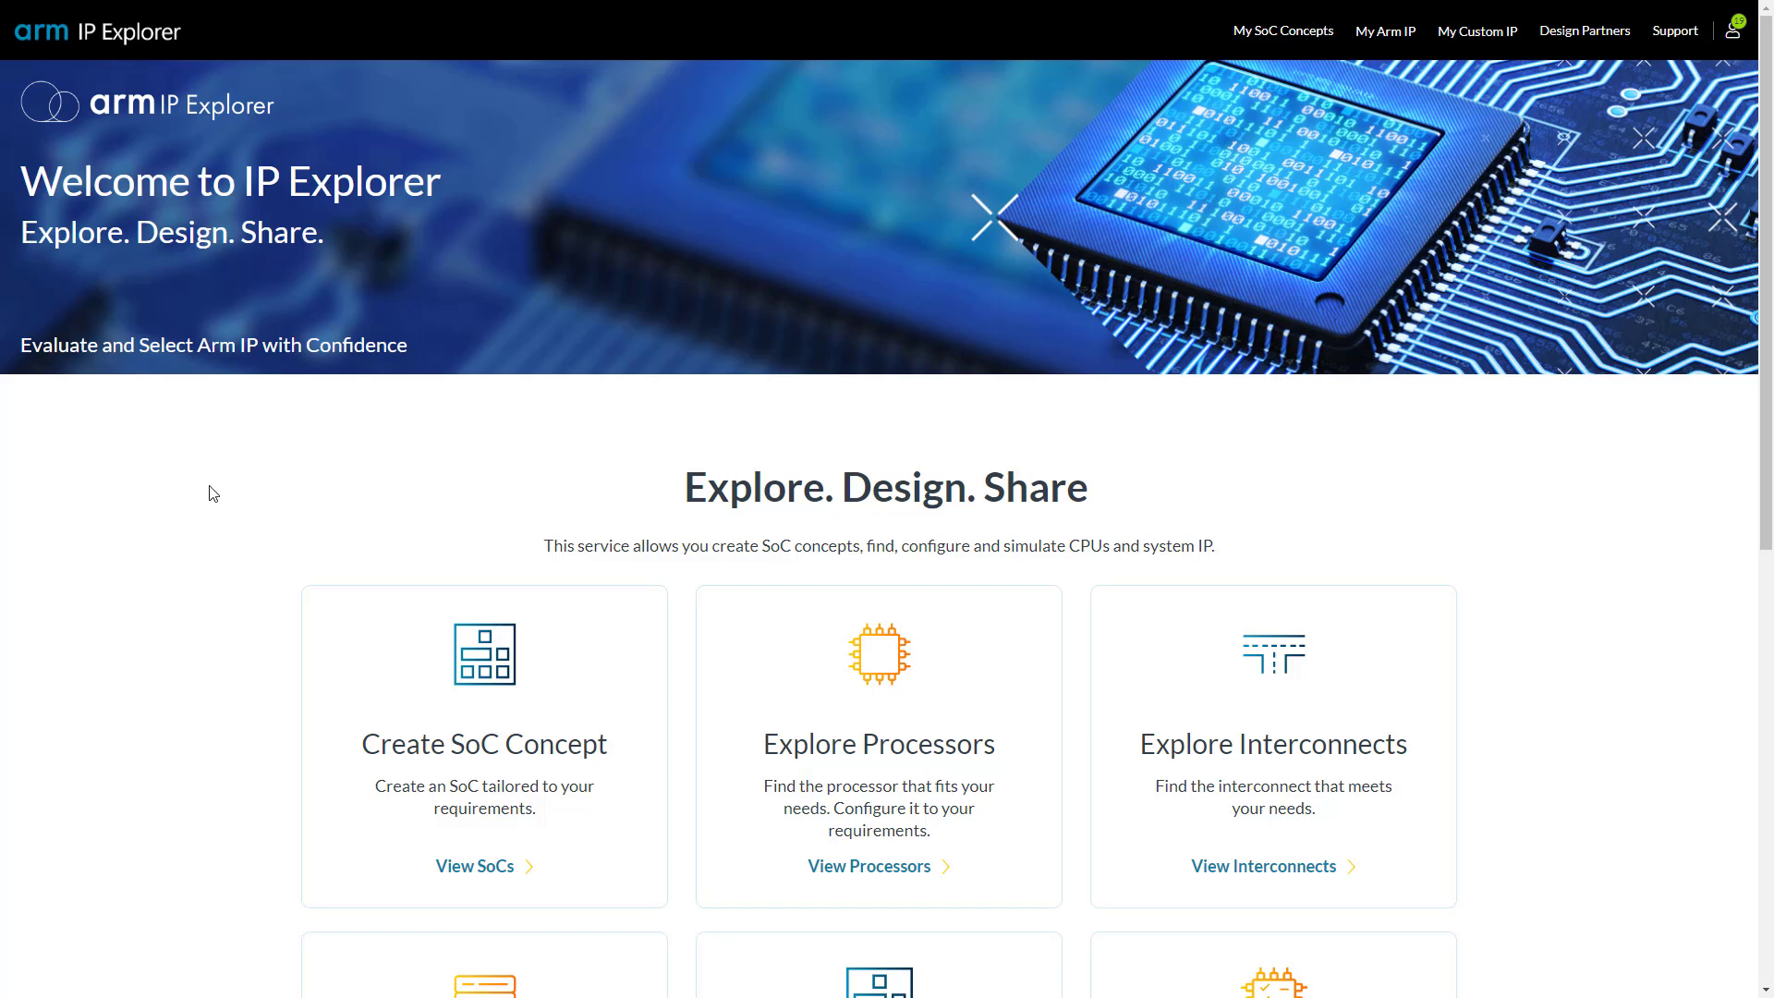
Show the Processors catalogue listing all 54 Arm processors via 'View Processors'
{"action": "scroll", "scroll_direction": "down", "scroll_amount": 3}
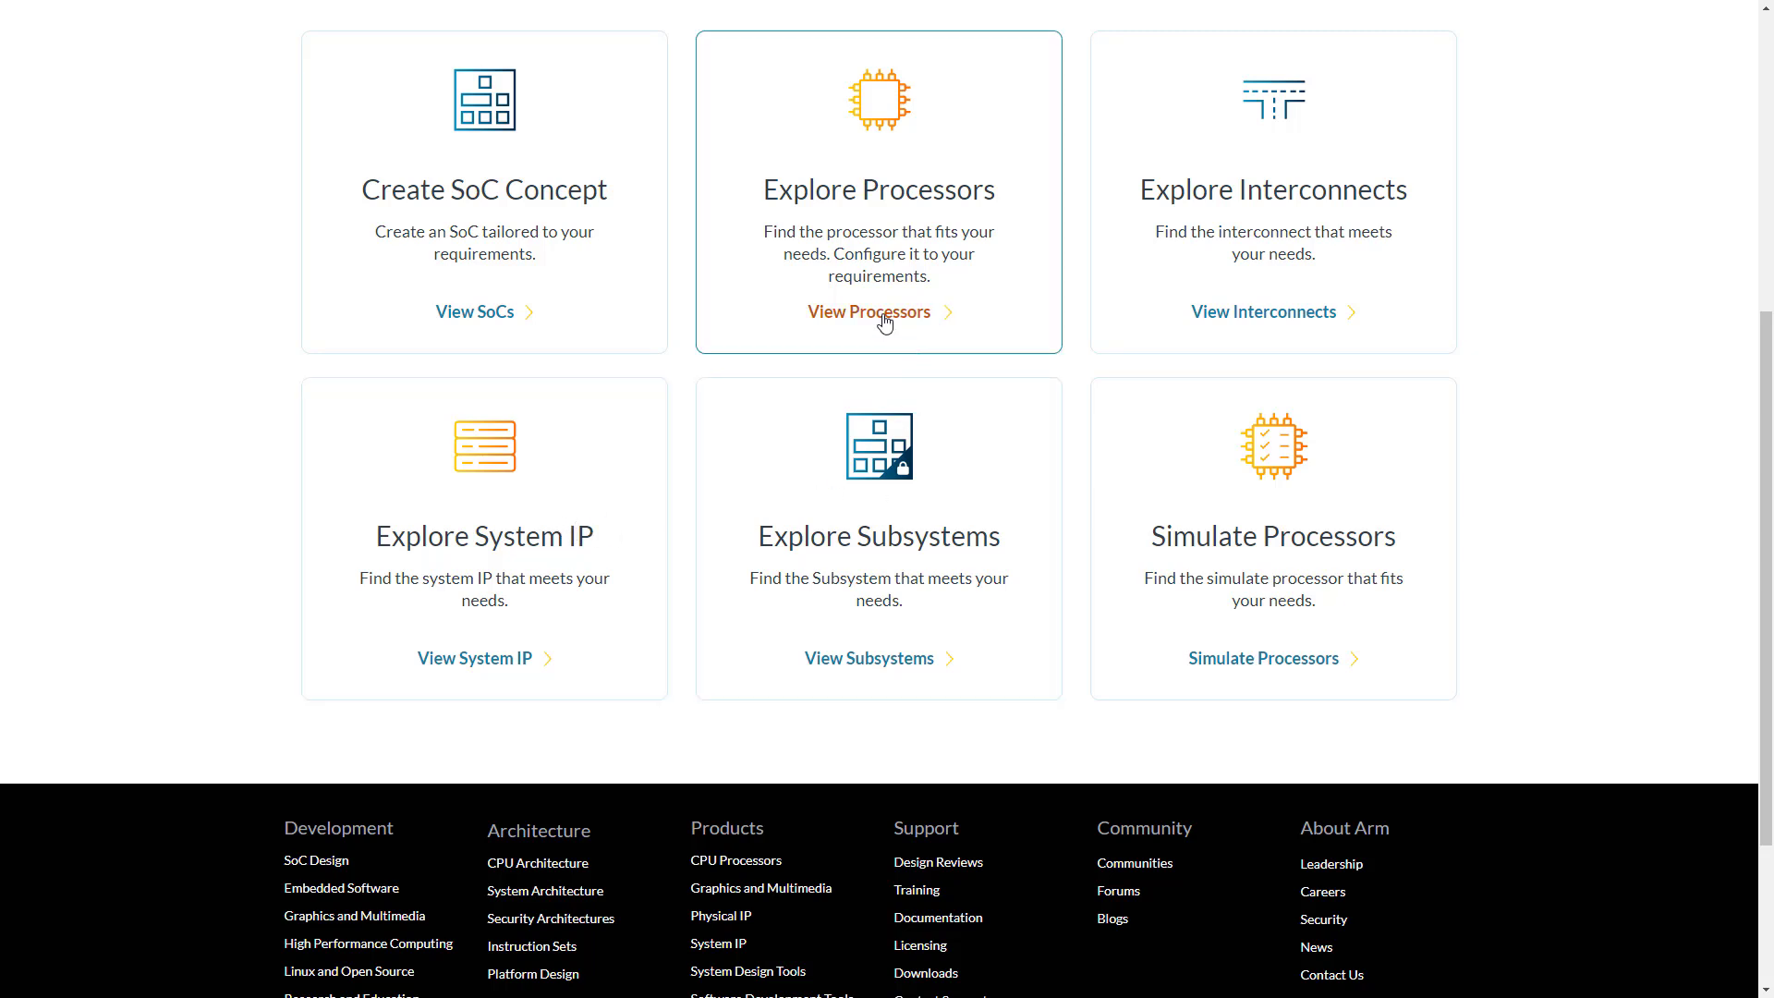
{"action": "left_click", "coordinate": [876, 313]}
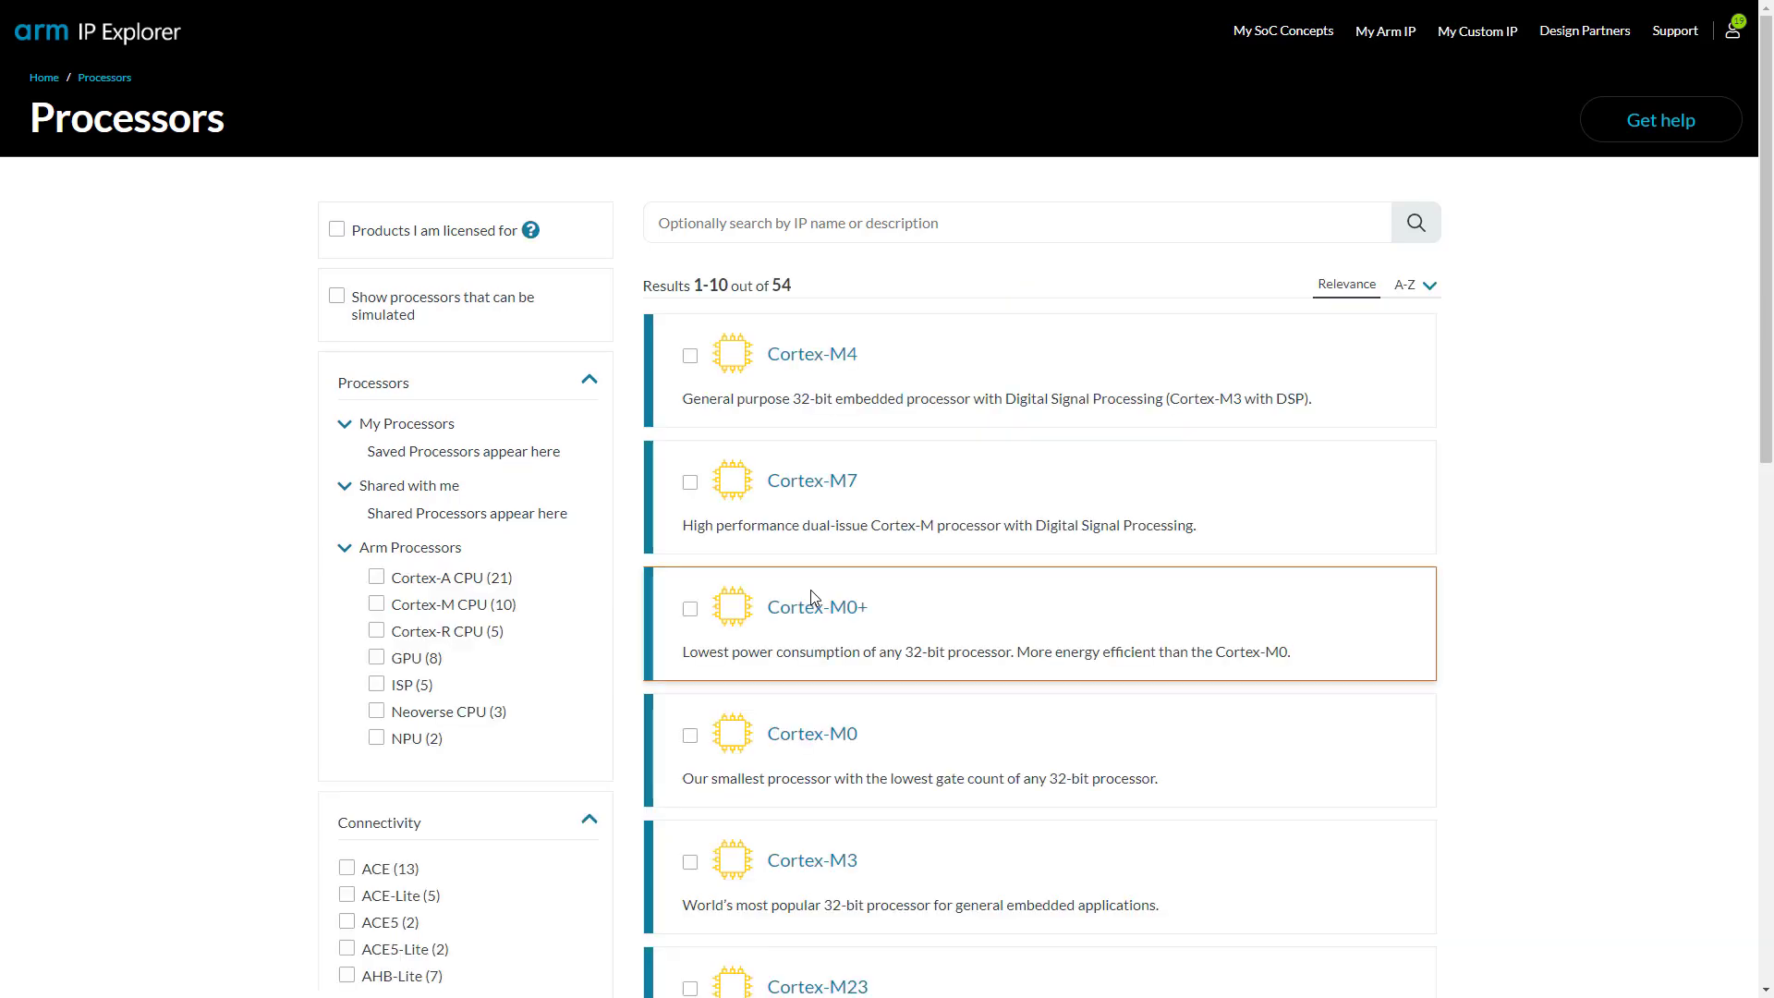
{"action": "scroll", "scroll_direction": "down", "scroll_amount": 3}
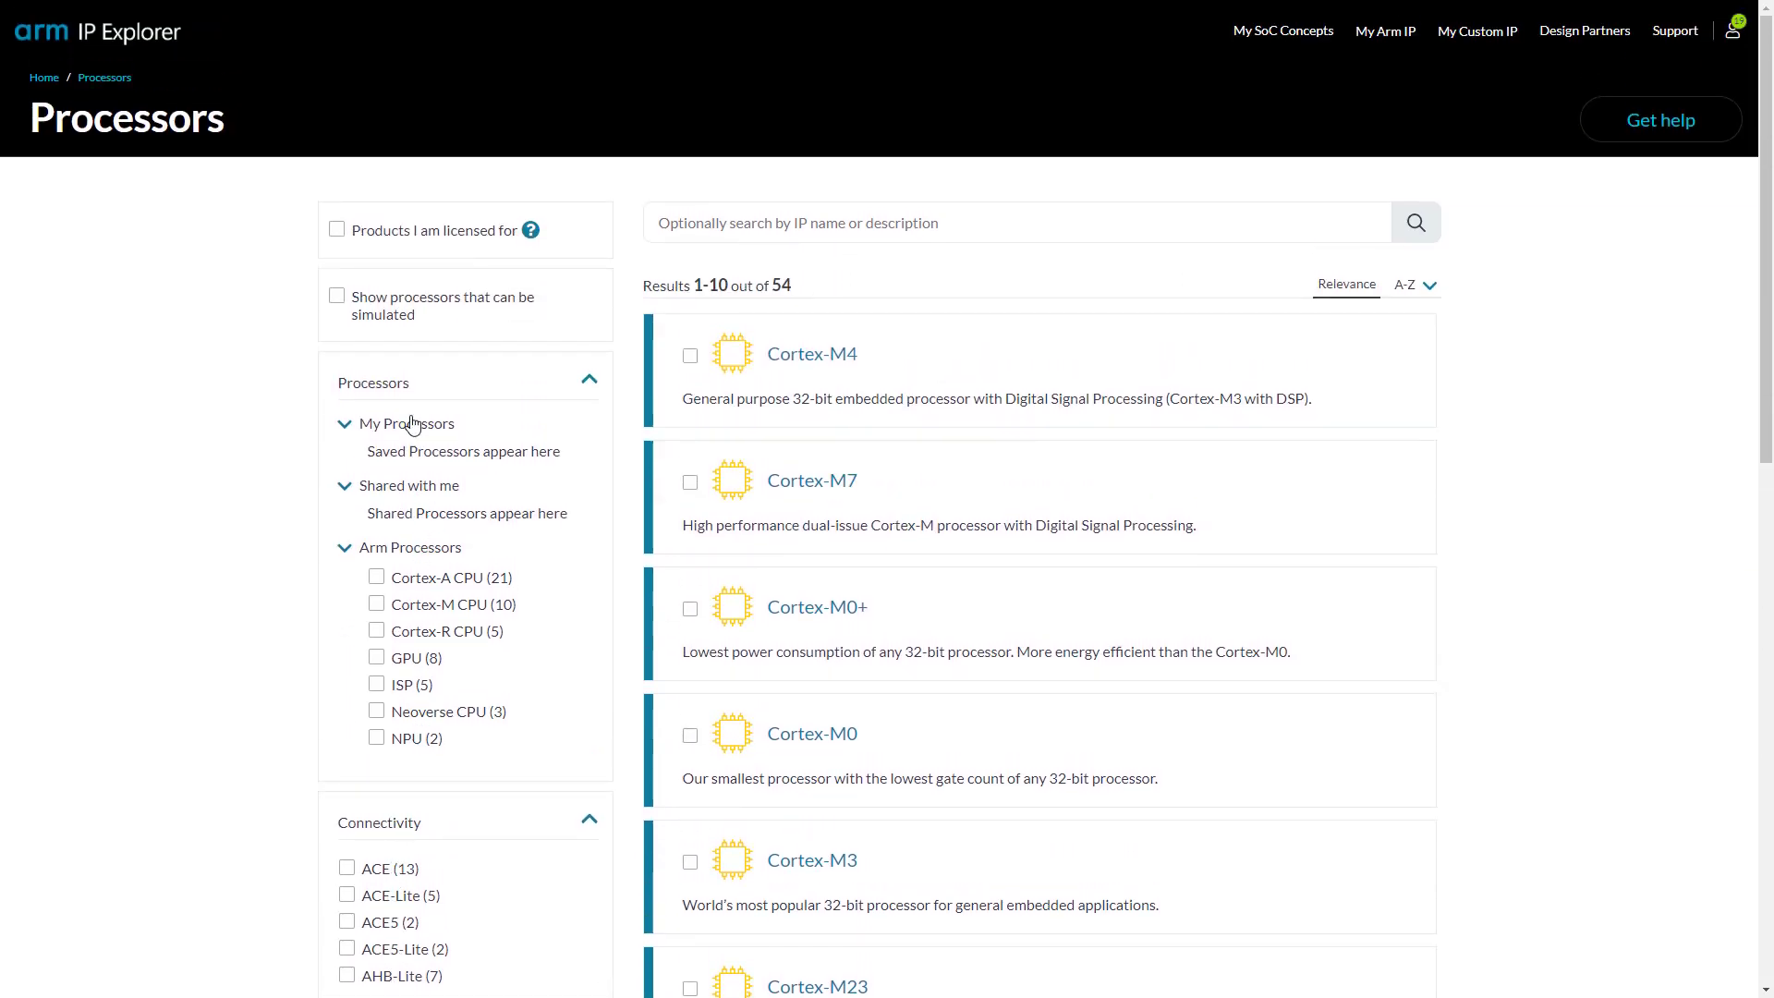
Filter the processor list to Cortex-M CPU, narrowing 54 results to 10
{"action": "left_click", "coordinate": [377, 605]}
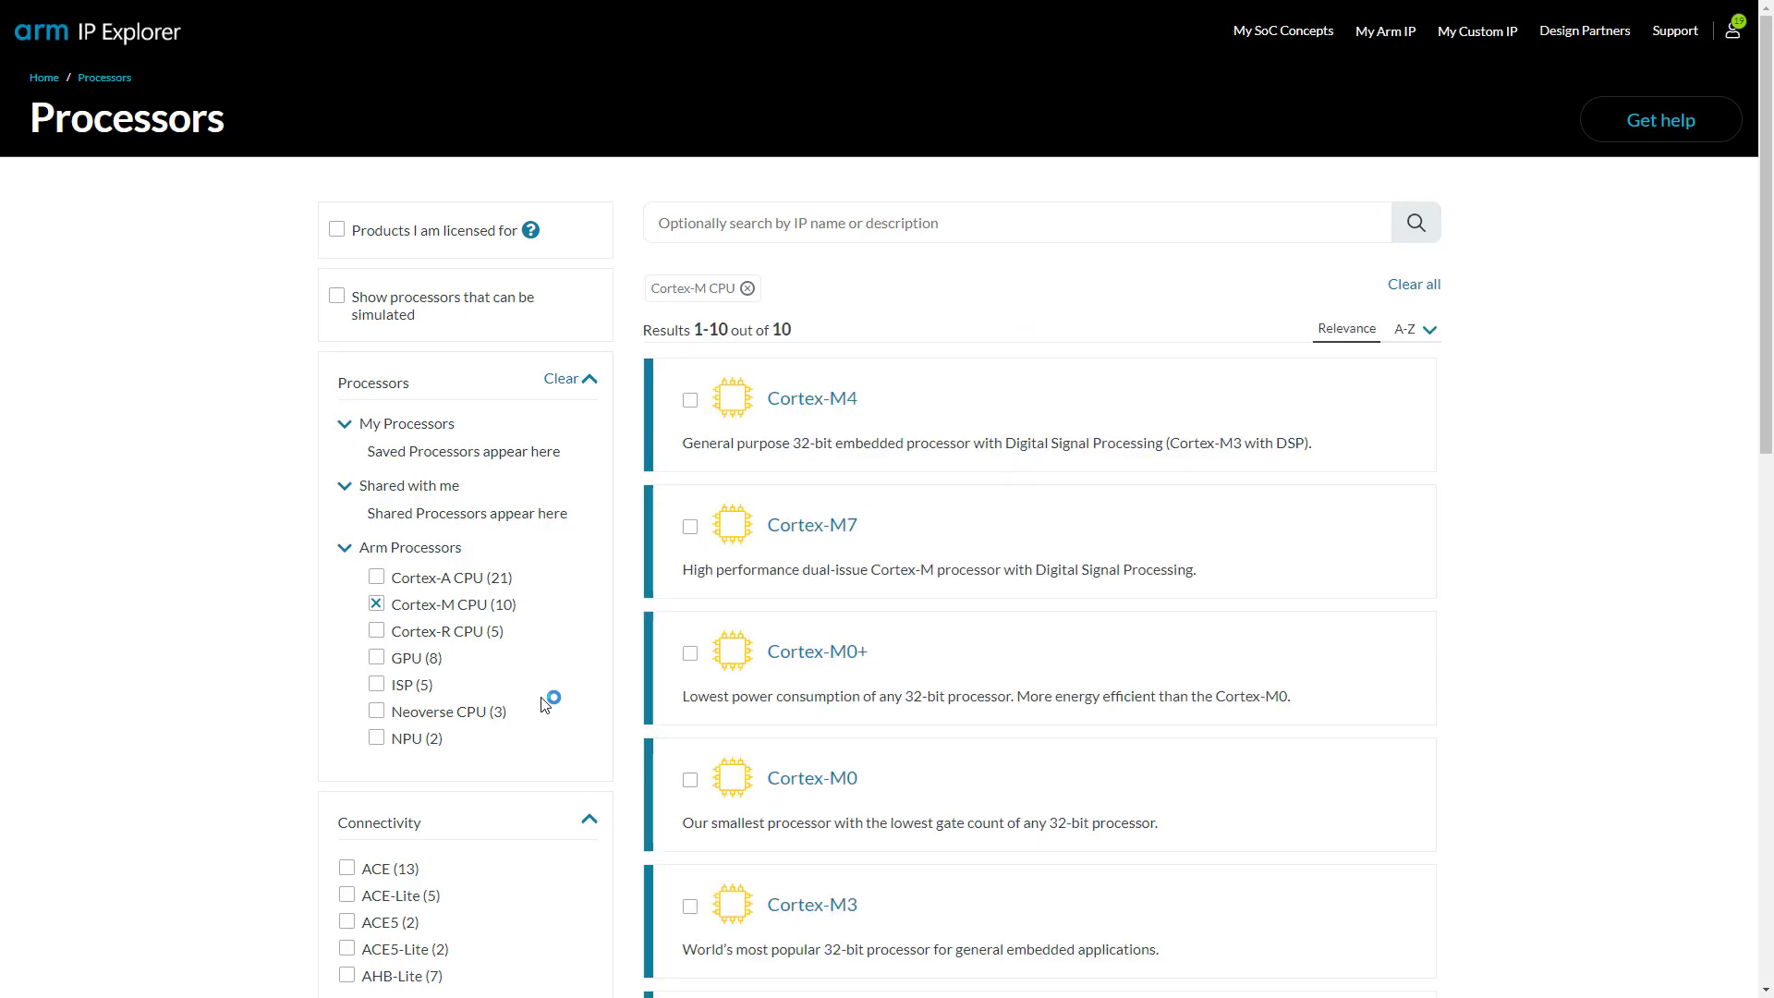
{"action": "mouse_move", "coordinate": [815, 653]}
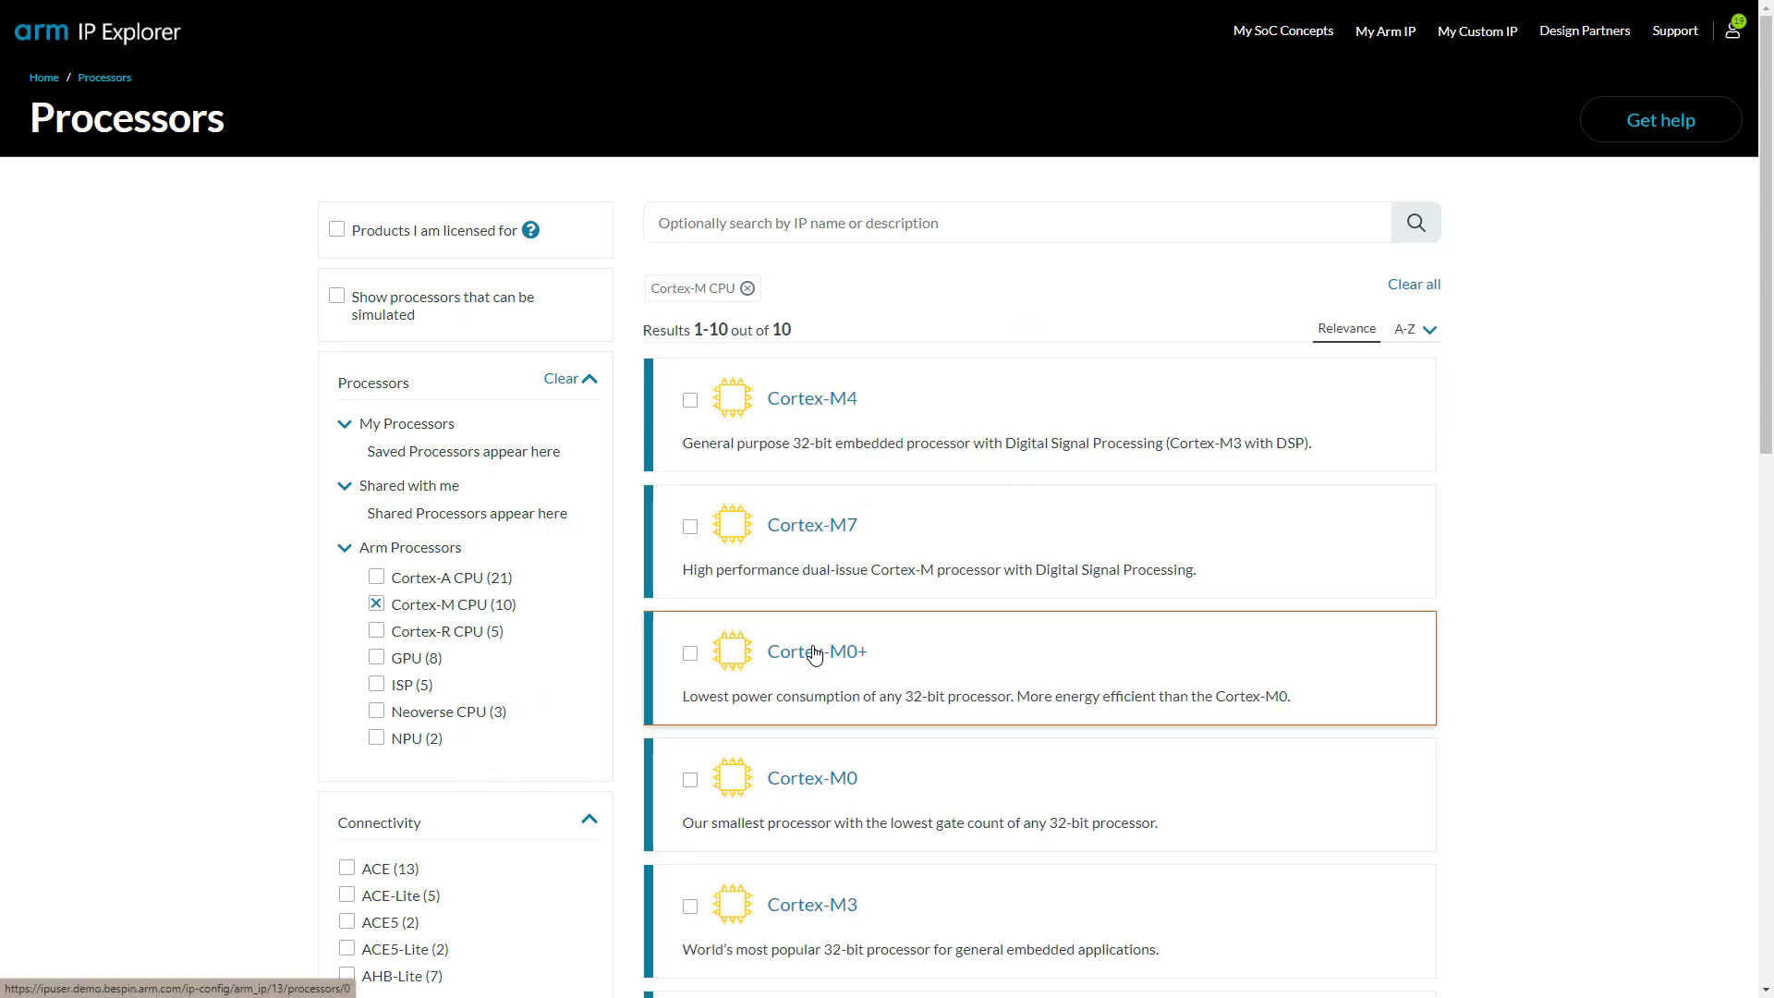
{"action": "mouse_move", "coordinate": [708, 656]}
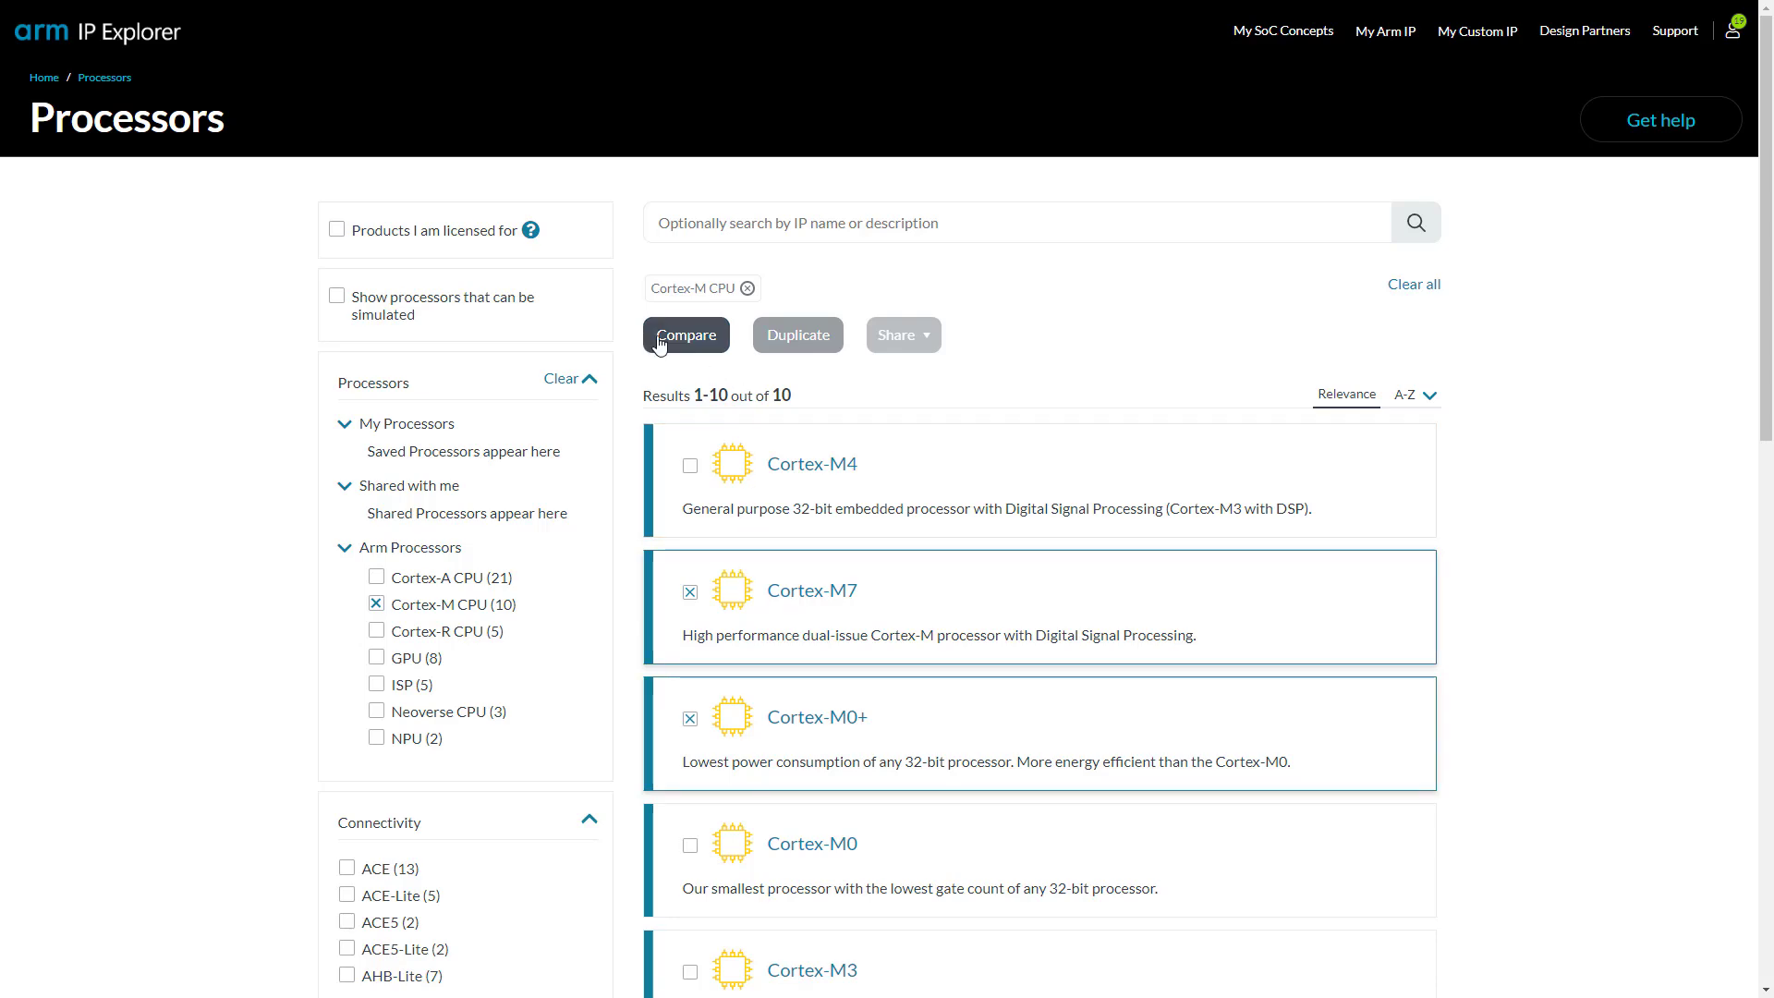
{"action": "left_click", "coordinate": [686, 335]}
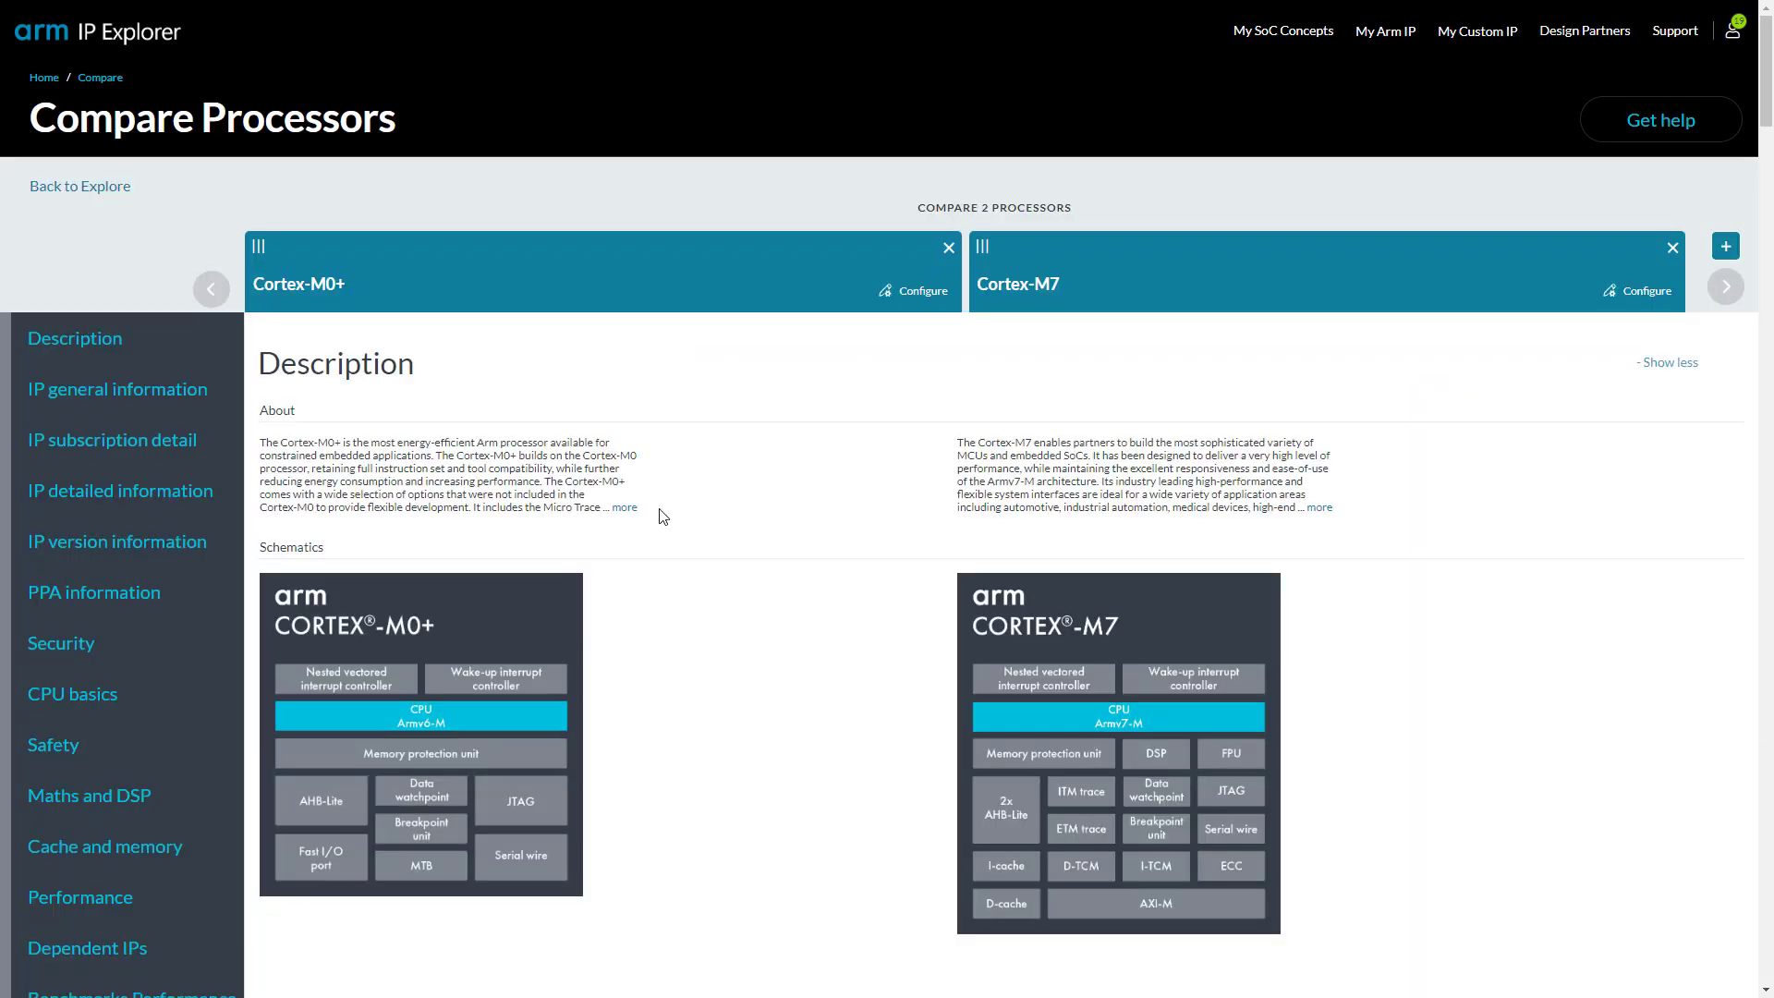
{"action": "mouse_move", "coordinate": [756, 669]}
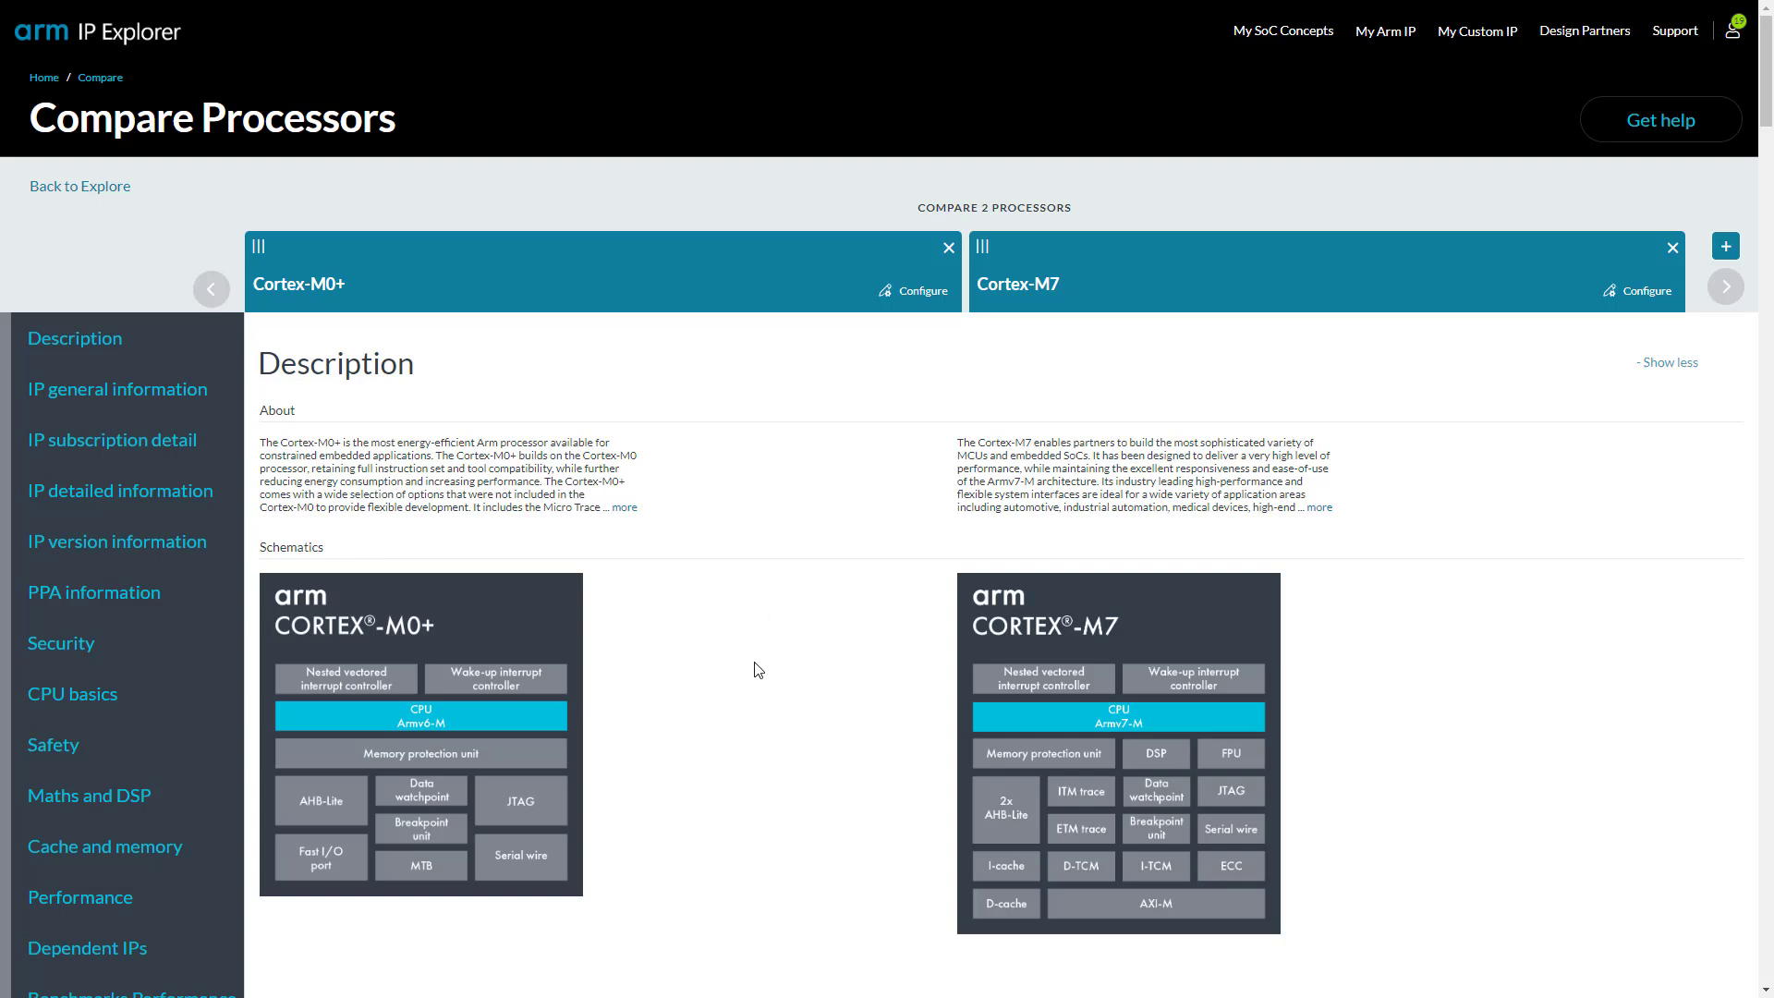
{"action": "scroll", "scroll_direction": "down", "scroll_amount": 3}
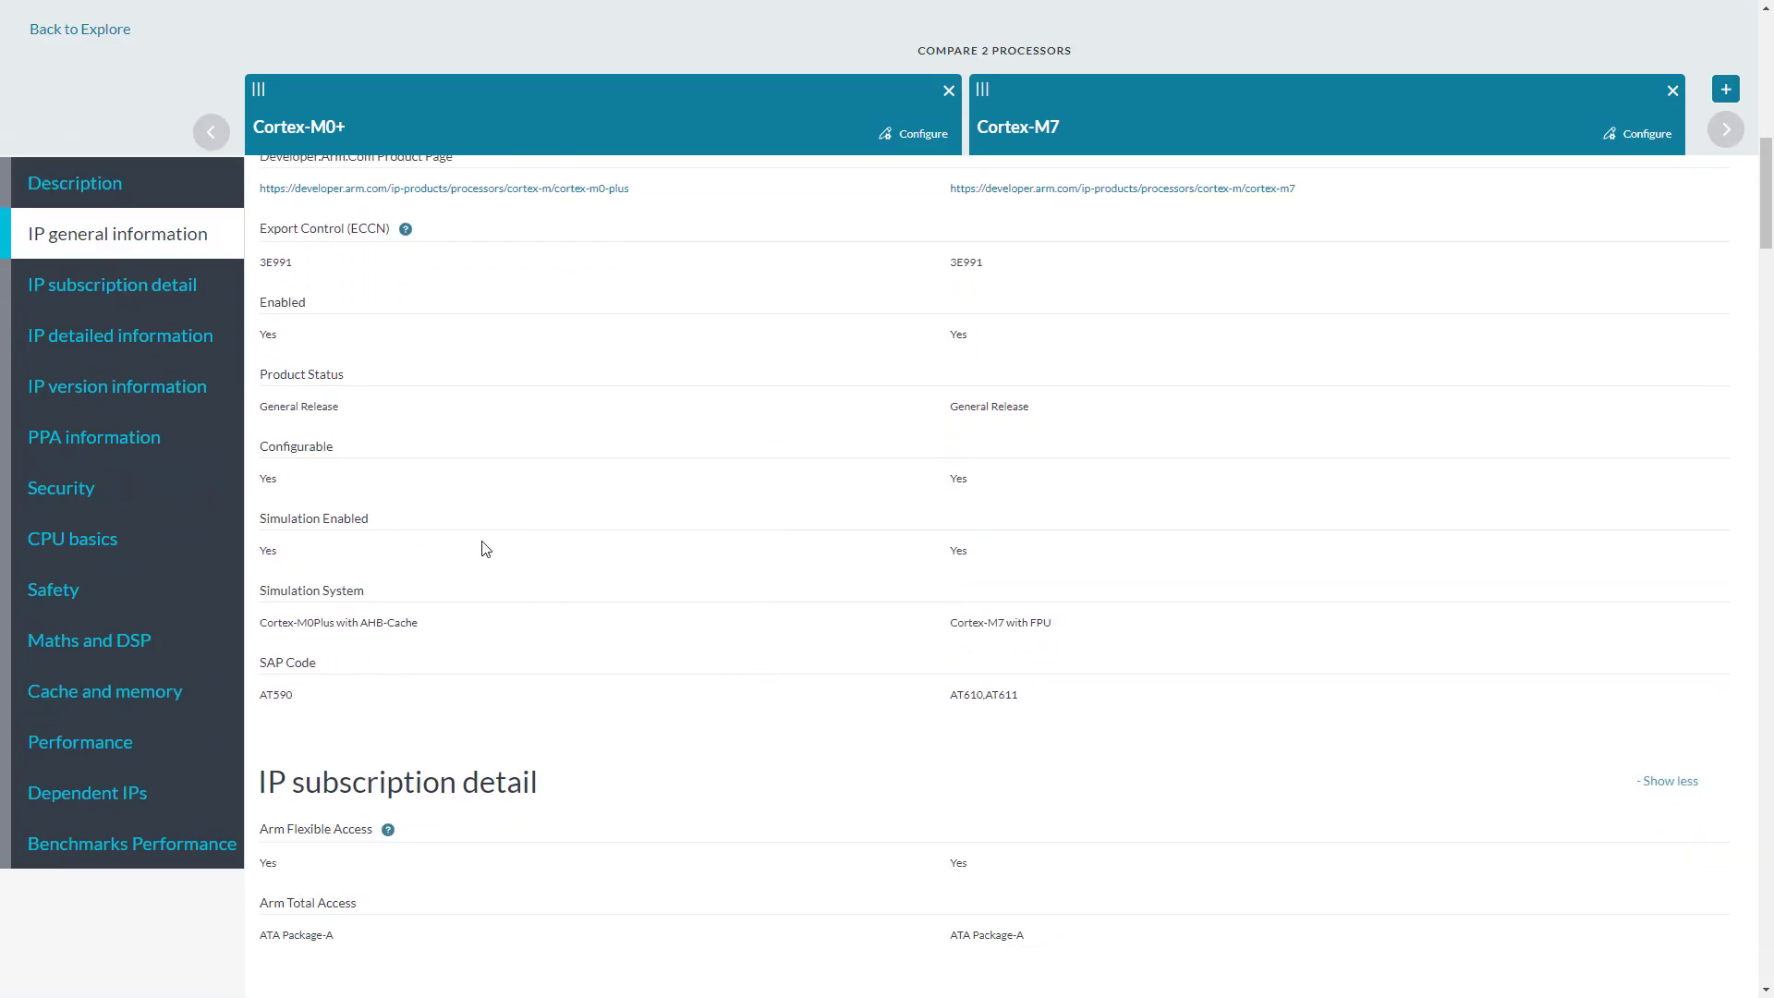
{"action": "mouse_move", "coordinate": [89, 639]}
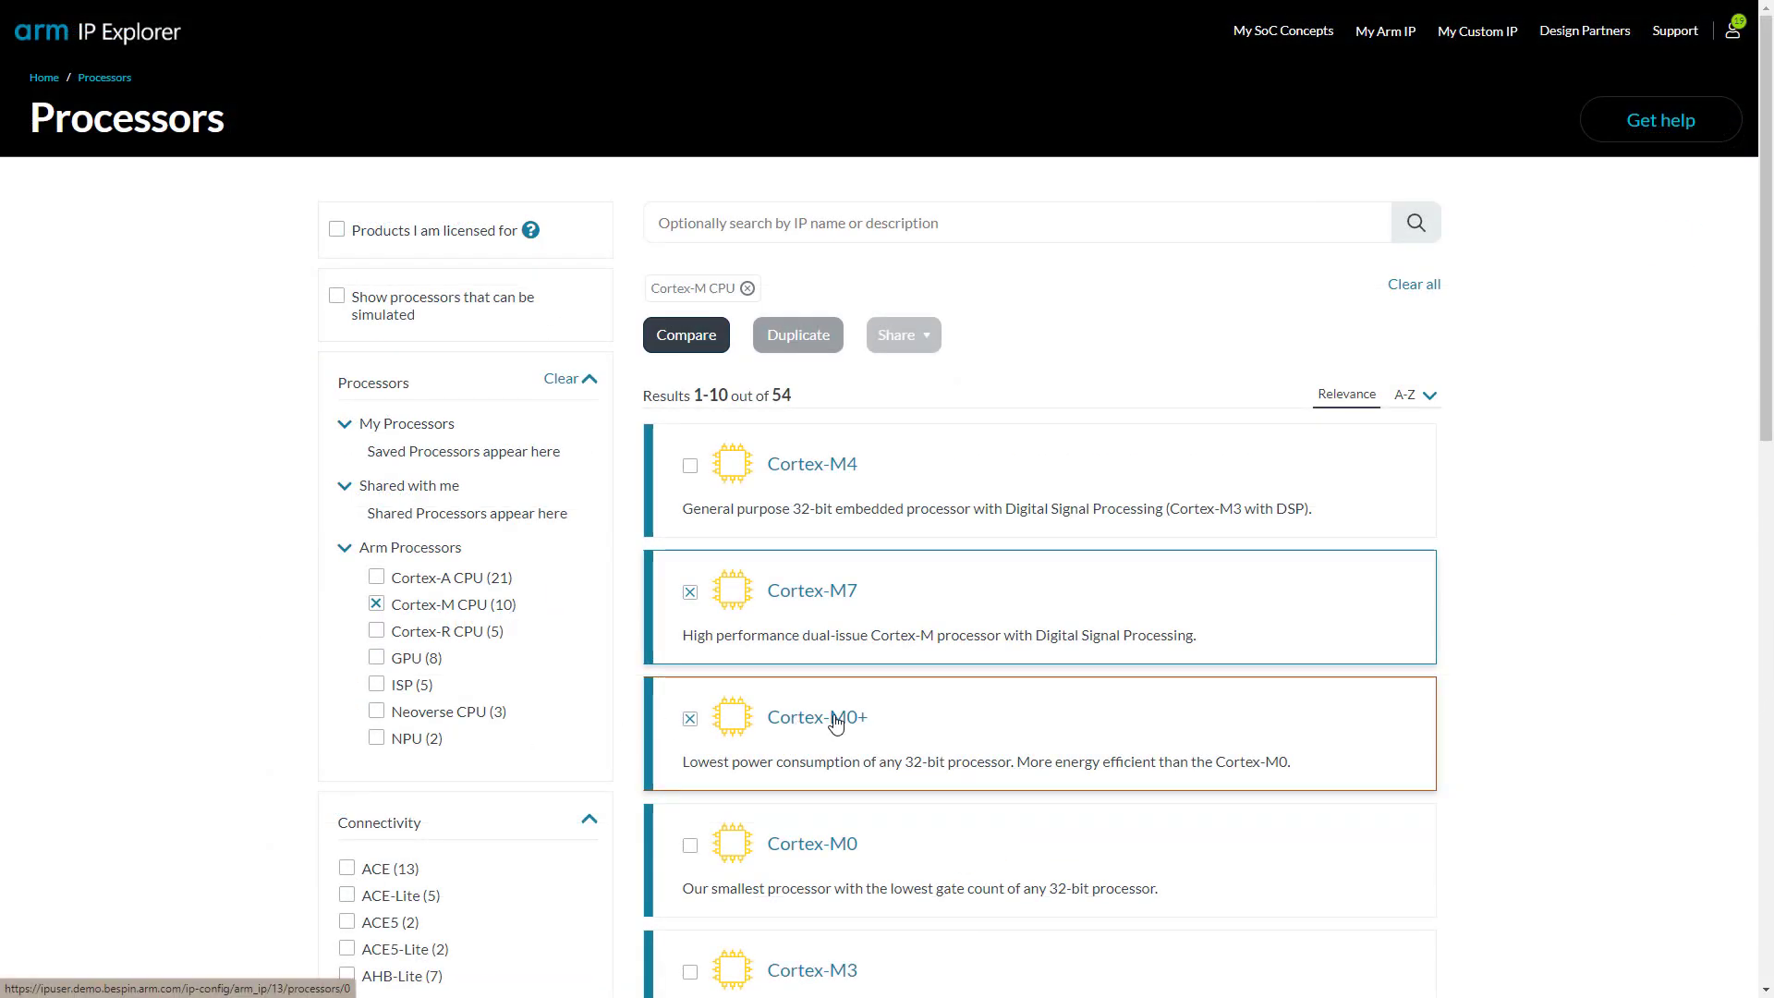
Review the Cortex-M0+ configuration page and its lower configuration sections
{"action": "left_click", "coordinate": [686, 335]}
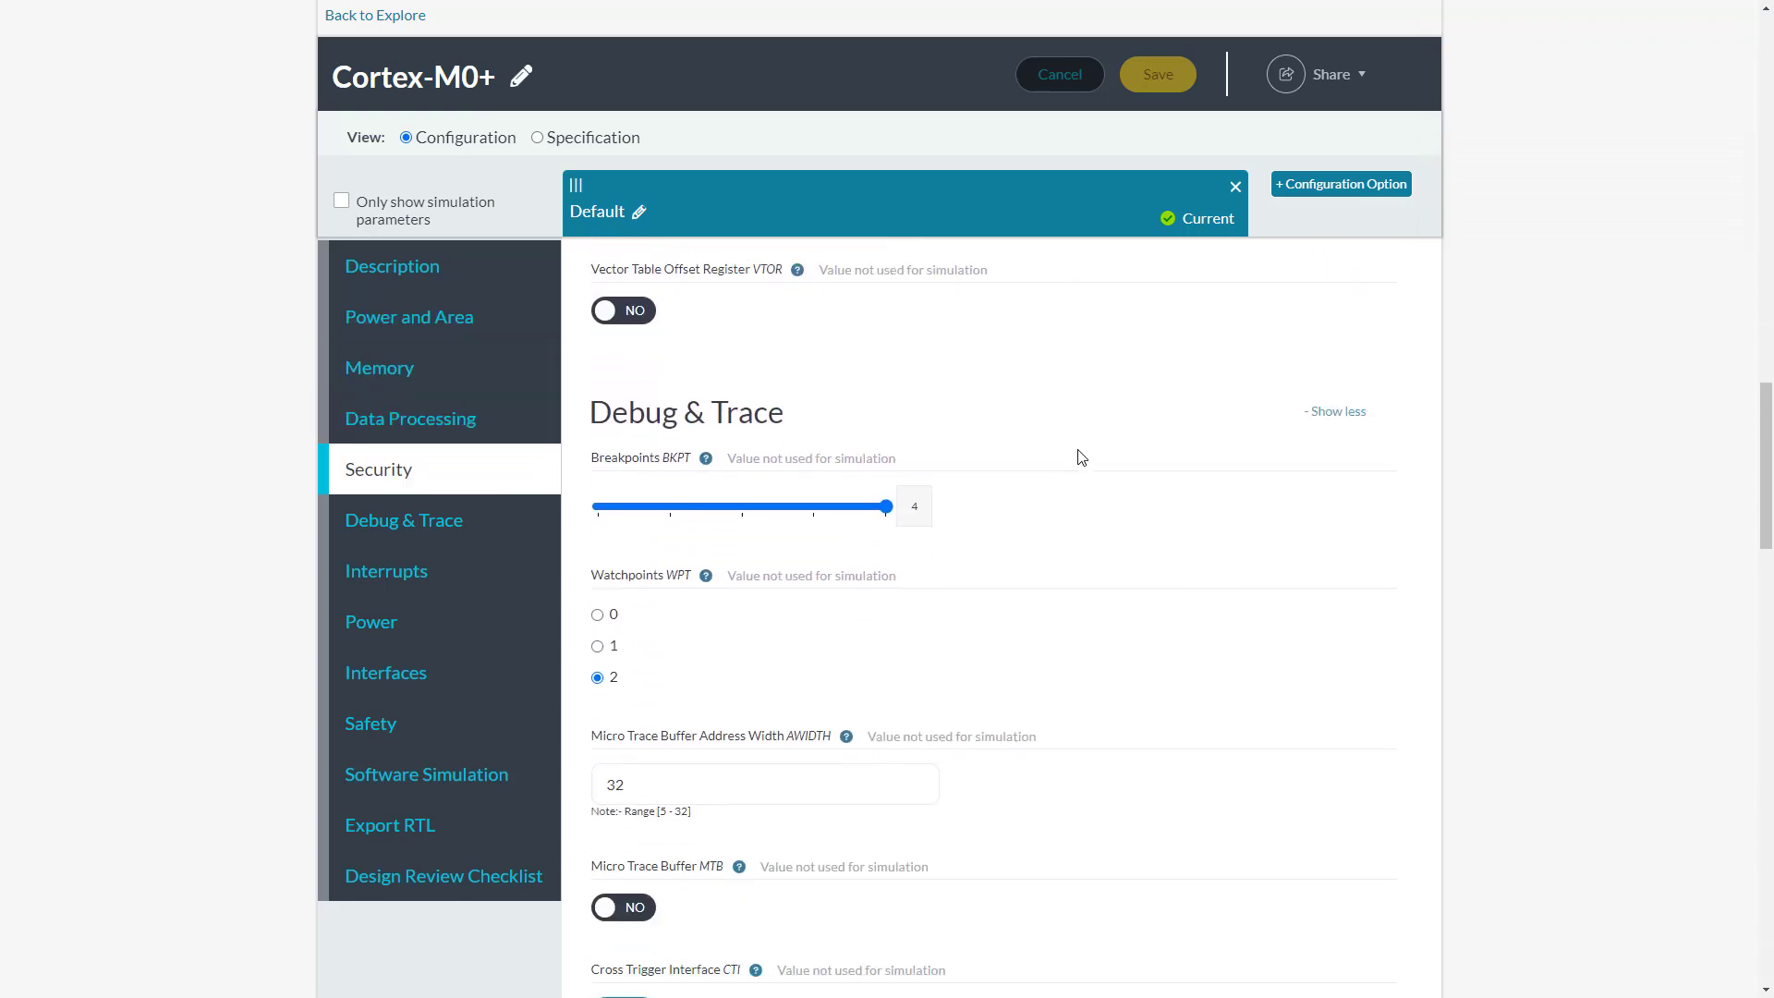
{"action": "left_click", "coordinate": [387, 572]}
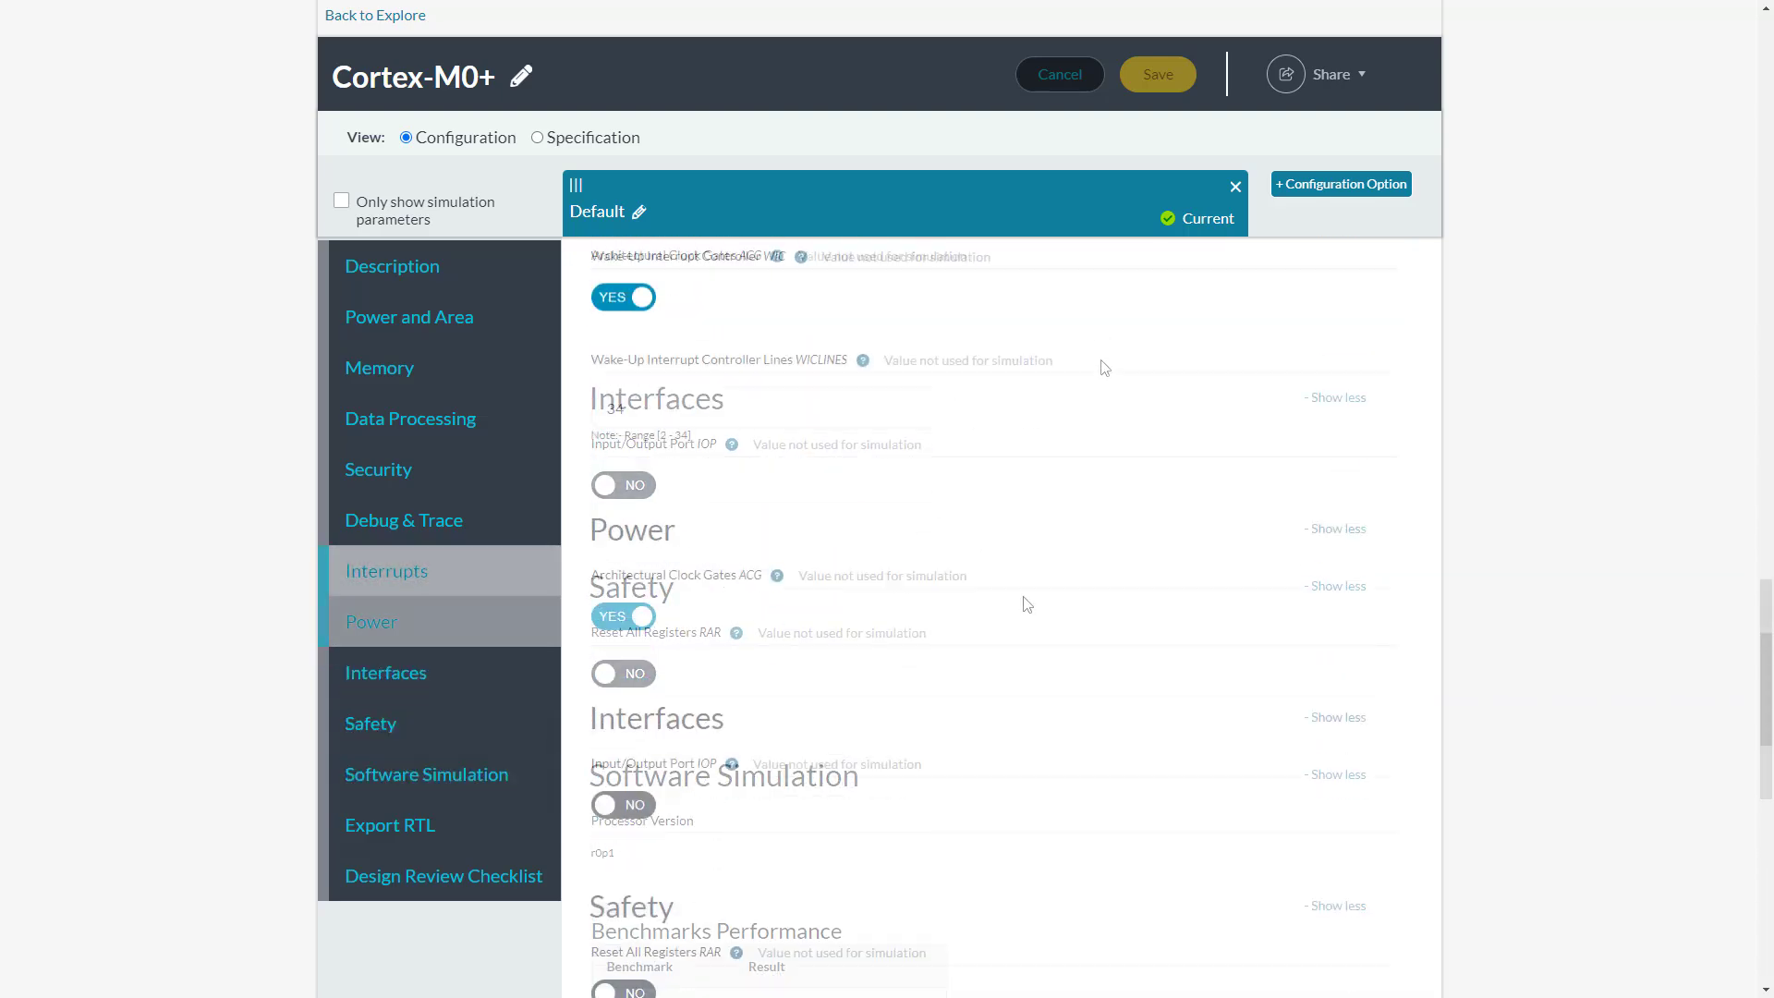
{"action": "scroll", "scroll_direction": "down", "scroll_amount": 3}
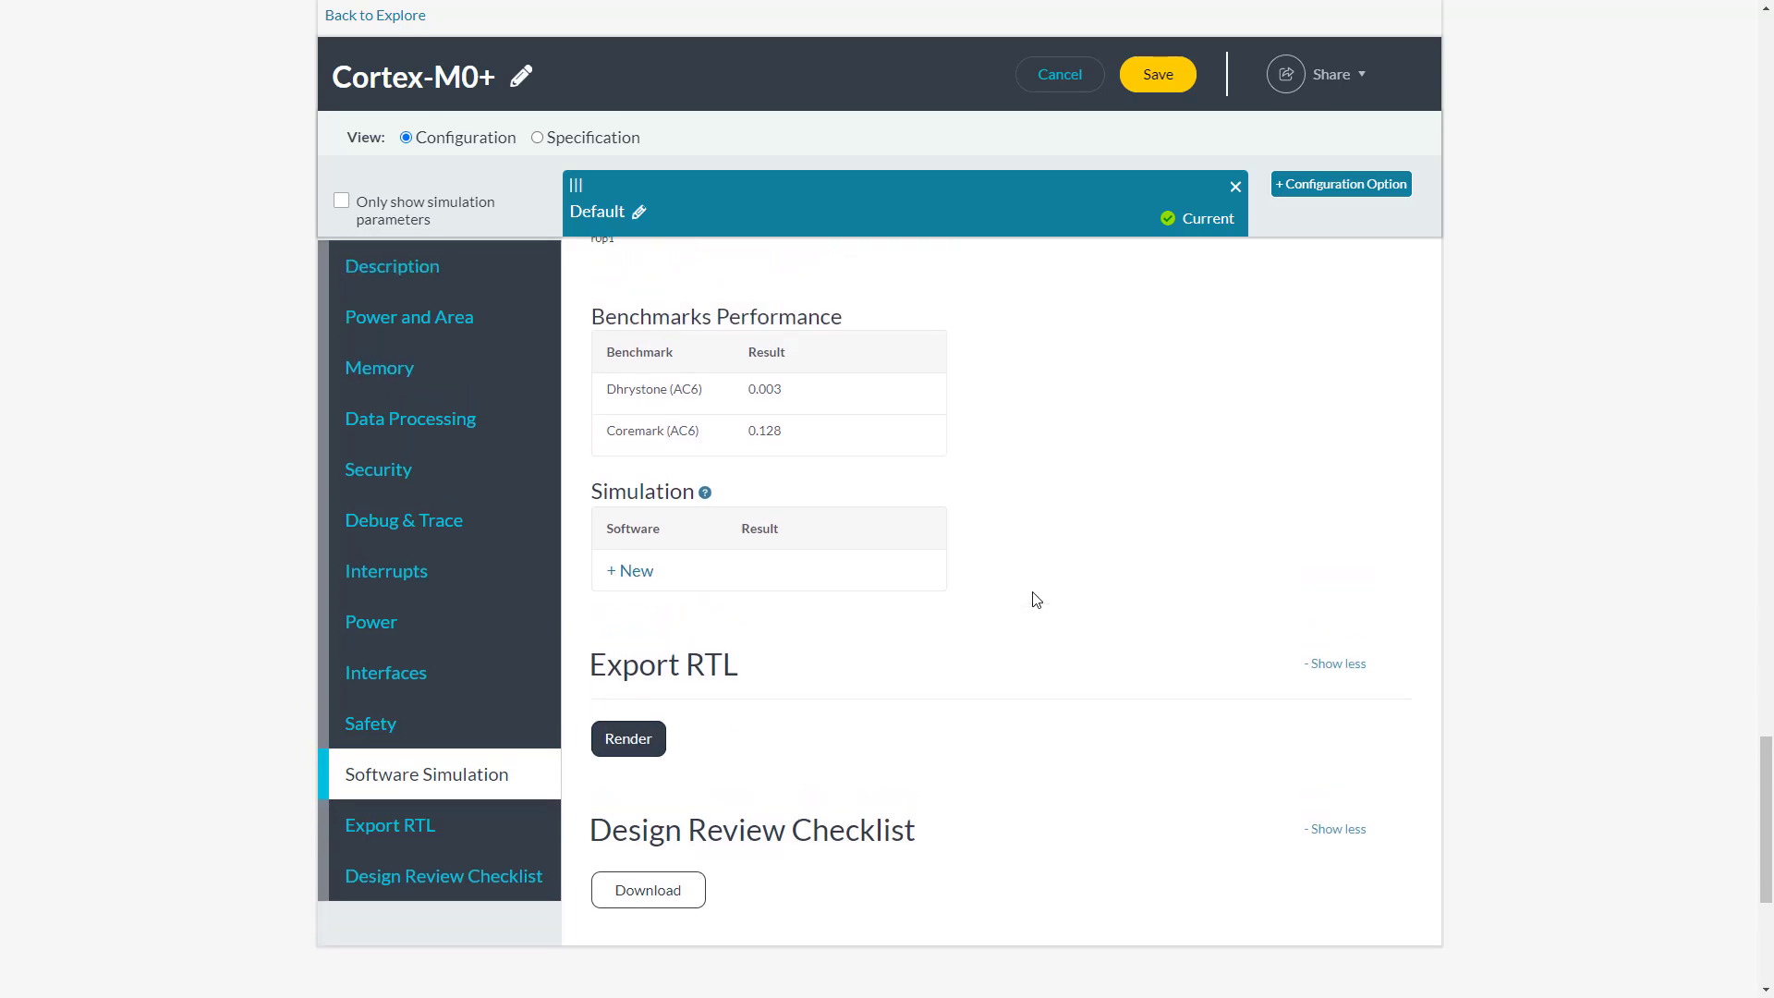
Return Home and show the Interconnects catalogue with its 62 results
{"action": "left_click", "coordinate": [376, 15]}
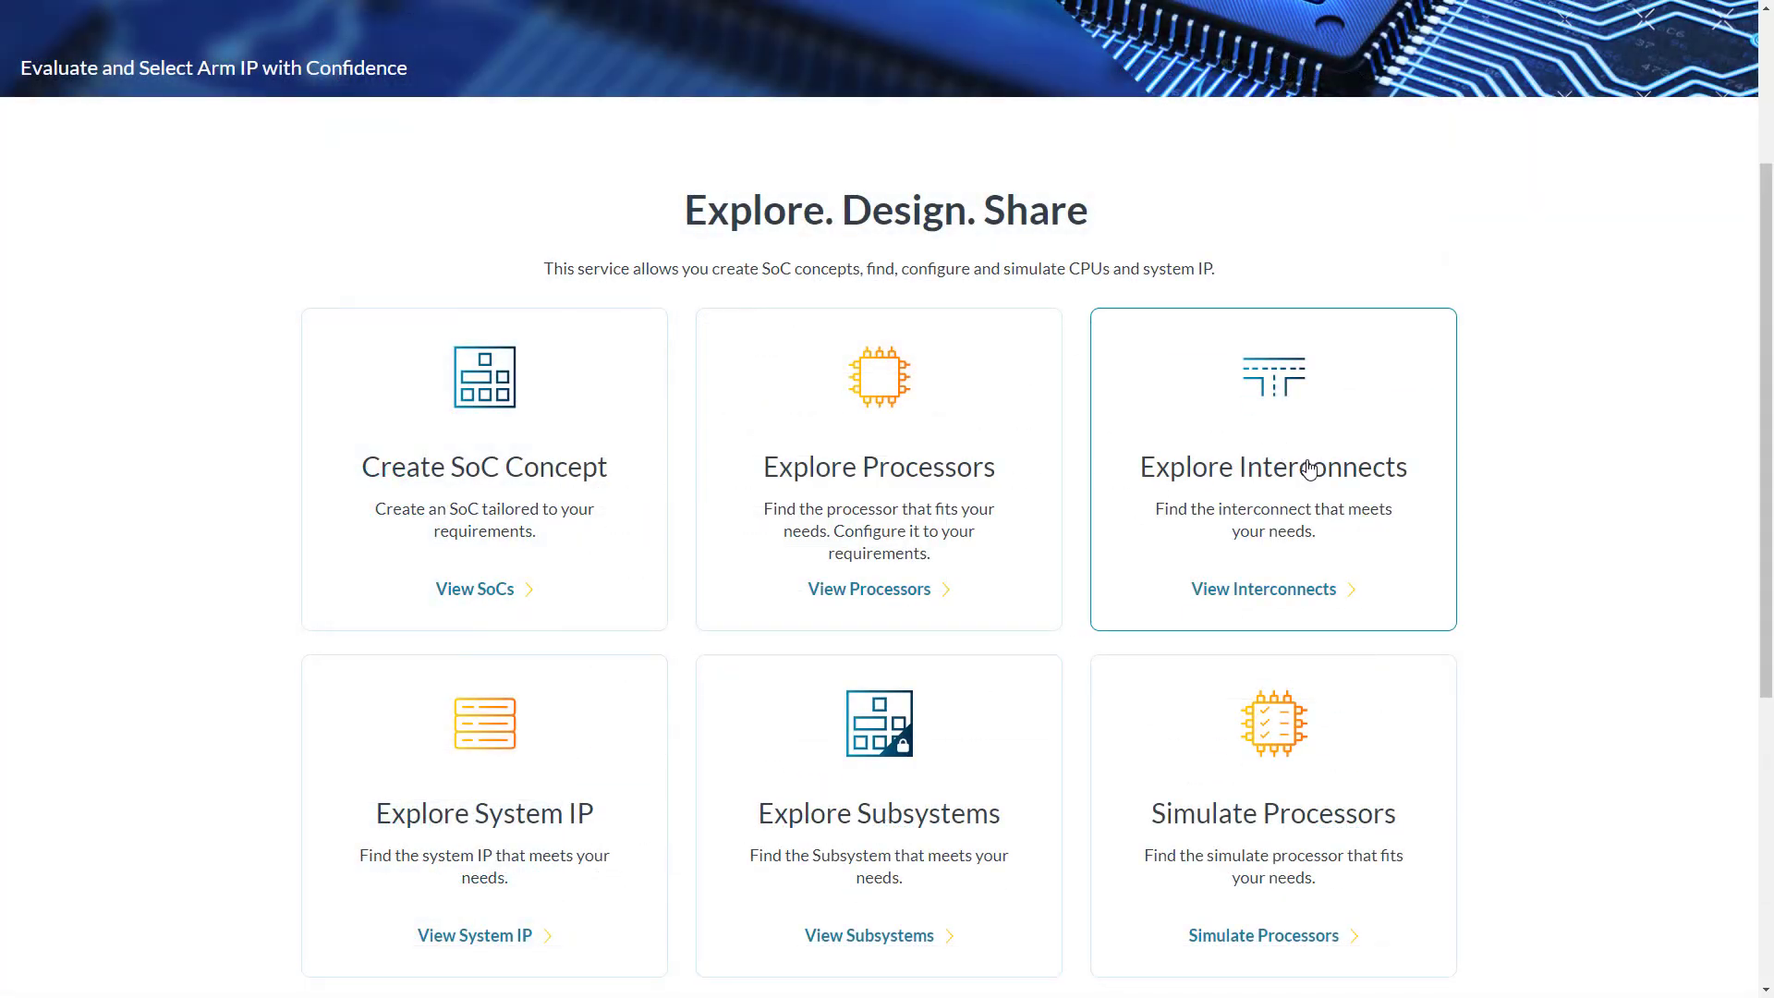
{"action": "left_click", "coordinate": [1262, 588]}
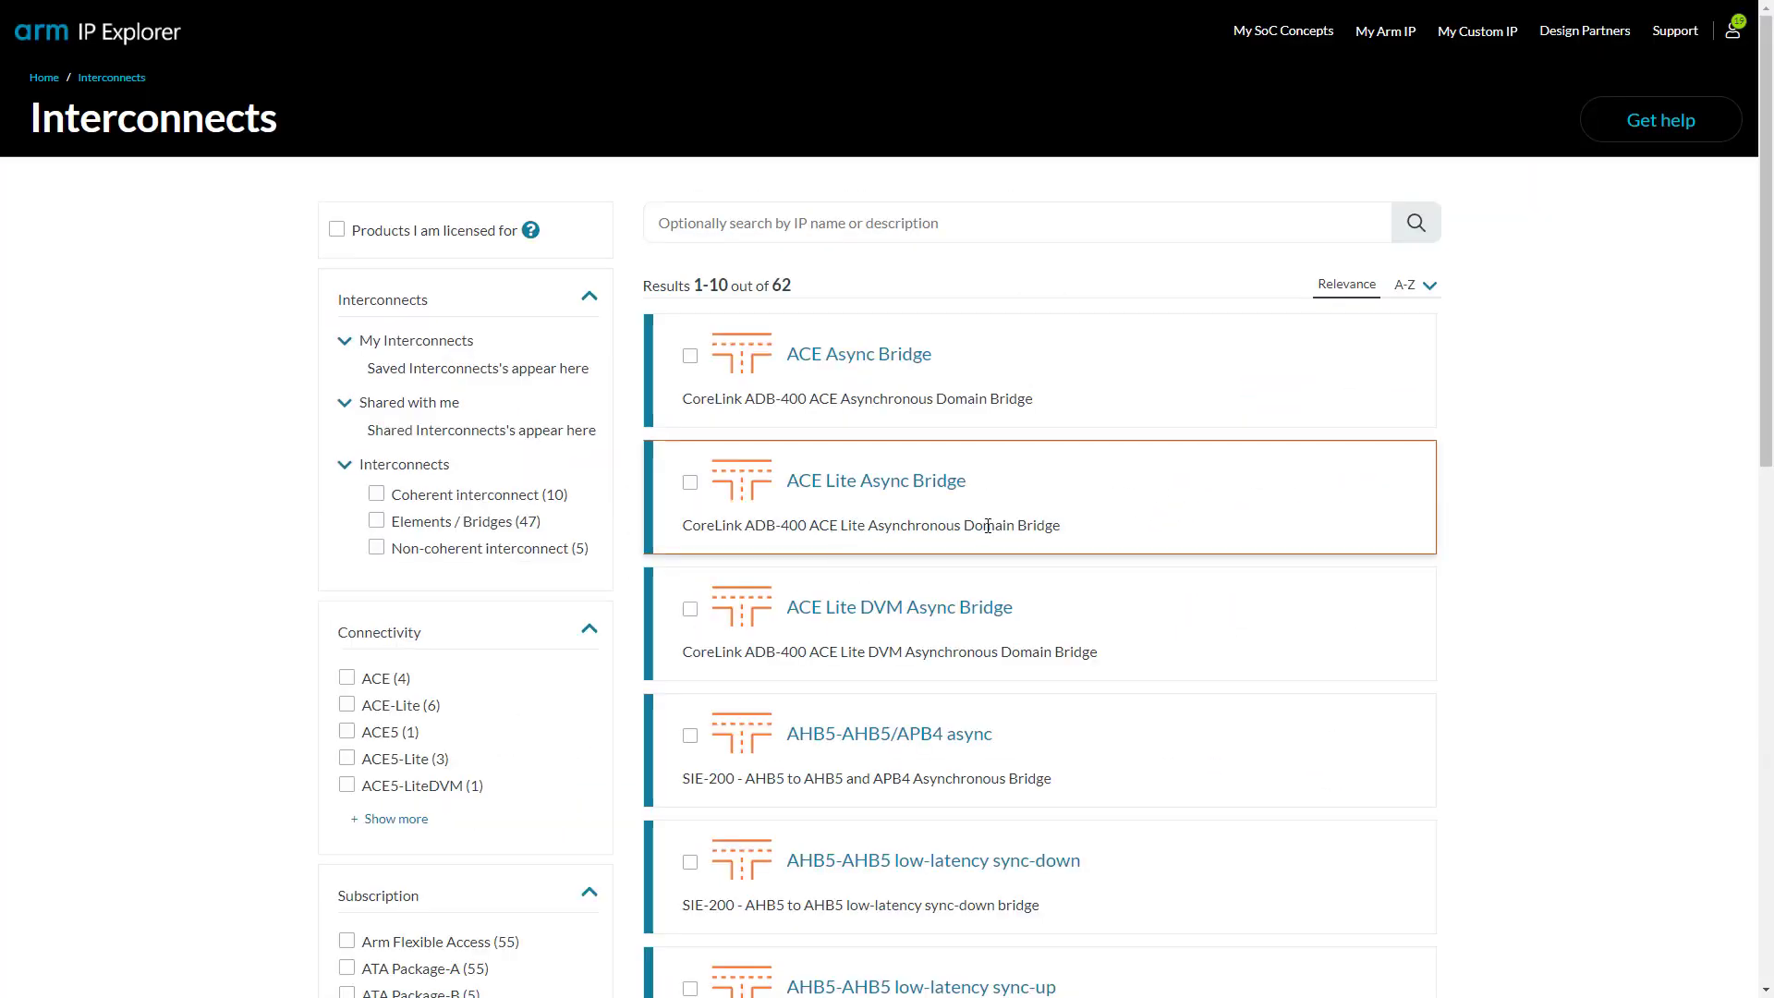